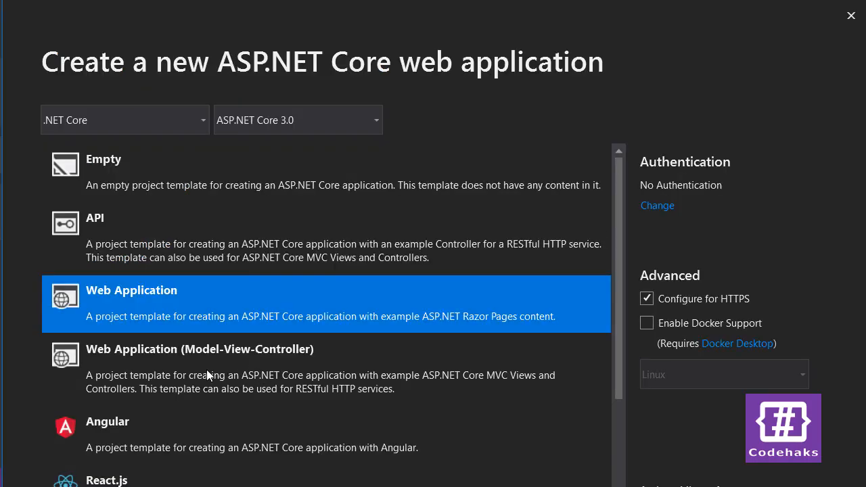
# Step: Choose the Web Application (Model-View-Controller) template for the new ASP.NET Core project
pyautogui.click(199, 348)
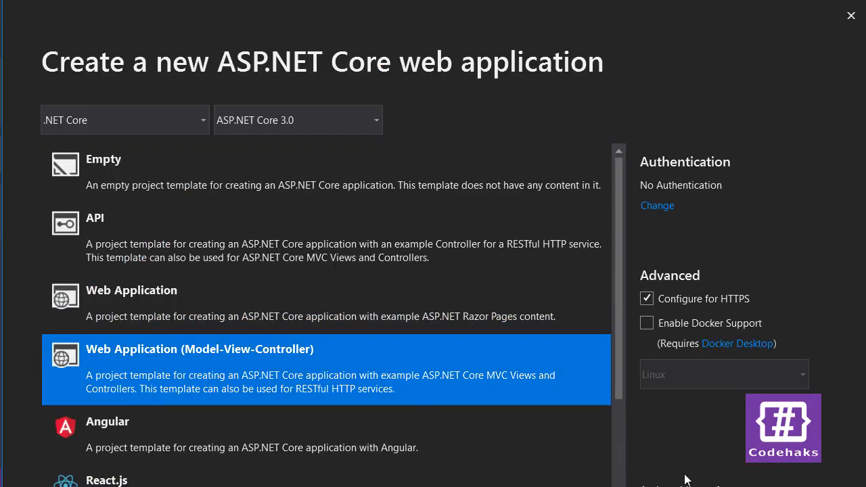
pyautogui.moveTo(192, 368)
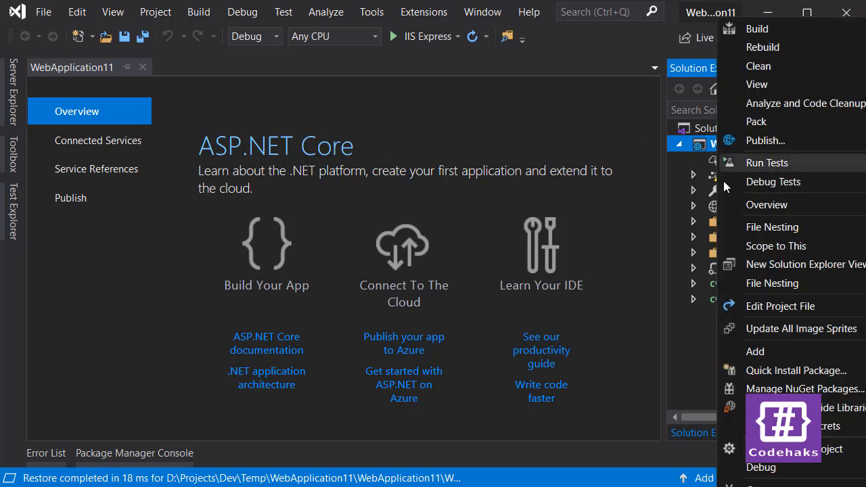
# Step: Dismiss the open dialog to return to the new project
pyautogui.press('Escape')
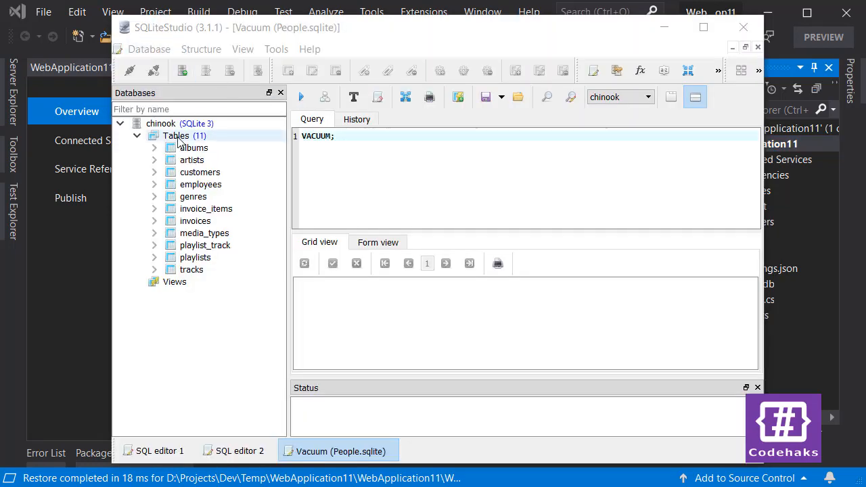
# Step: Expand the chinook database tables and open the albums table to inspect it
pyautogui.click(192, 159)
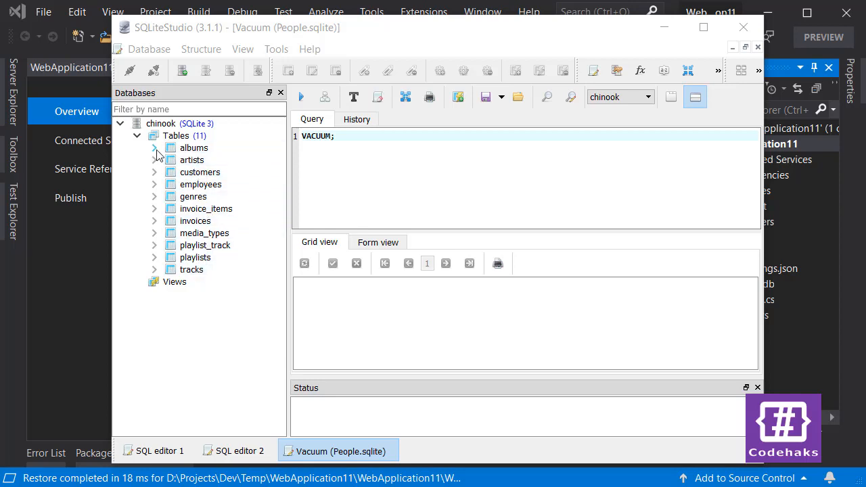
pyautogui.doubleClick(194, 148)
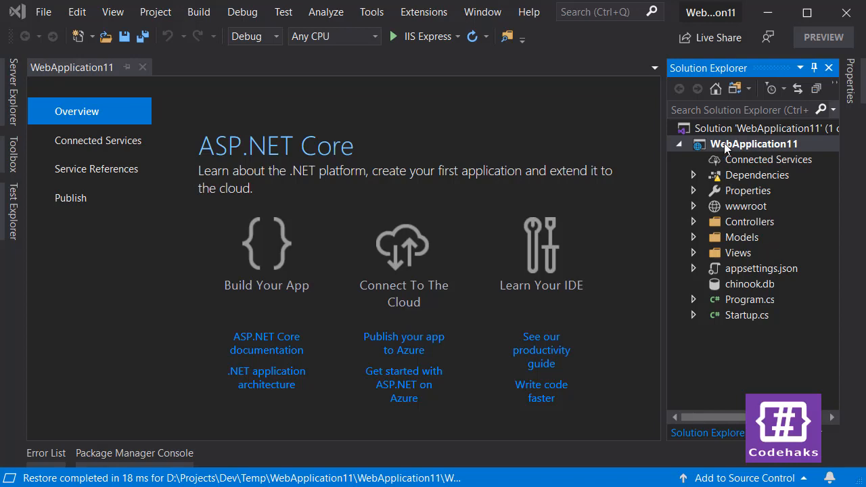
# Step: Add EF Core Design, Sqlite, Sqlite.Design and Tools package references to the .csproj
pyautogui.doubleClick(754, 143)
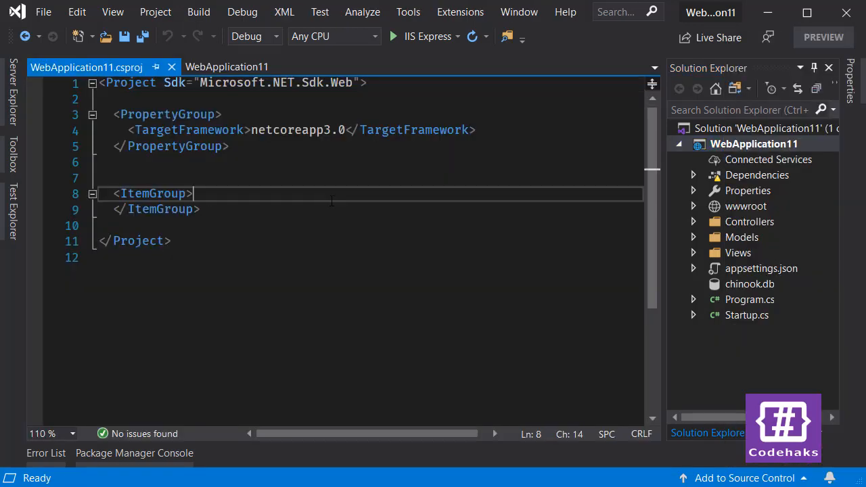
pyautogui.press('Enter')
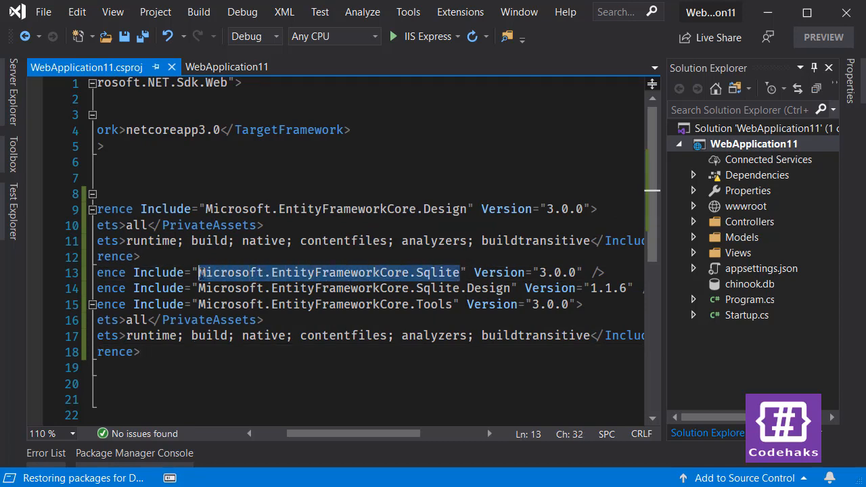
pyautogui.moveTo(278, 289)
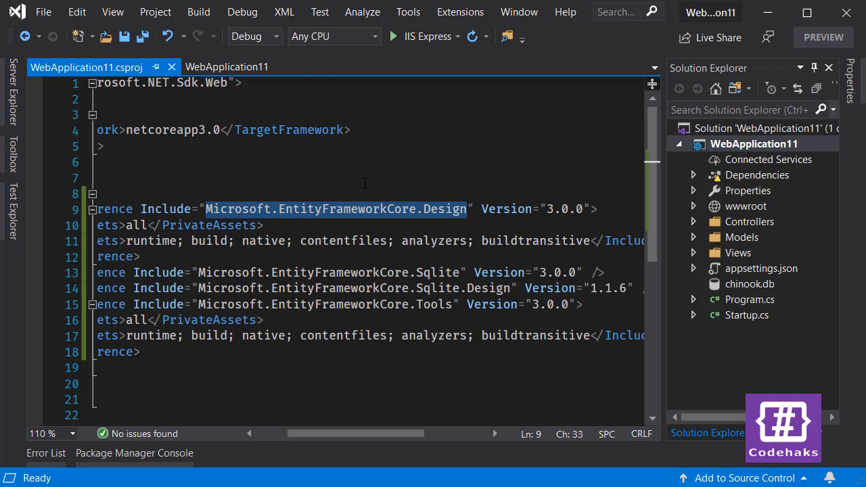
pyautogui.doubleClick(464, 288)
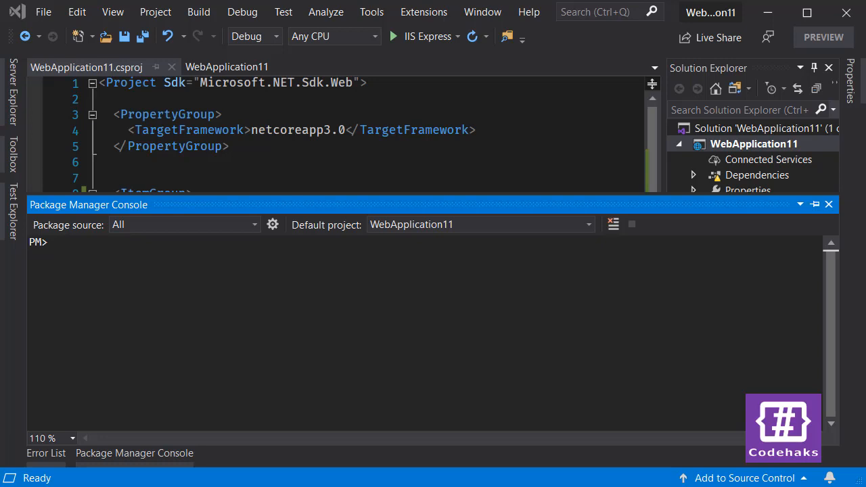
pyautogui.moveTo(207, 301)
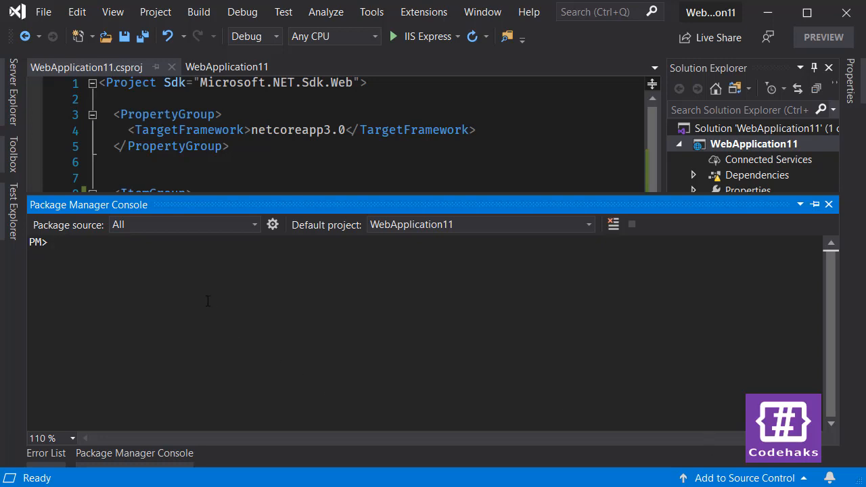
# Step: Enter Scaffold-DbContext for chinook.db with Sqlite, Data context folder, Models output, ChinookContext name
pyautogui.write('Scaffold-DbContext "Data Source=chinook.db" Microsoft.EntityFrameworkCore.Sqlite -ContextDir Data -OutputDir Models -Context ChinookContext')
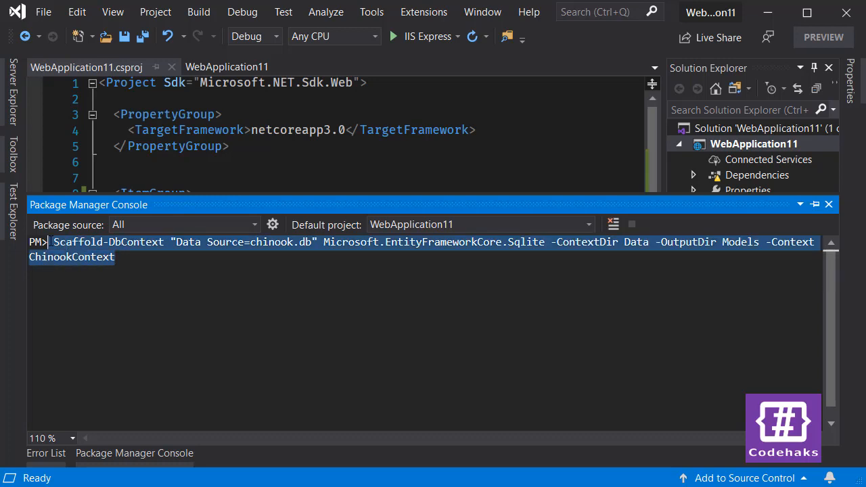
pyautogui.click(133, 257)
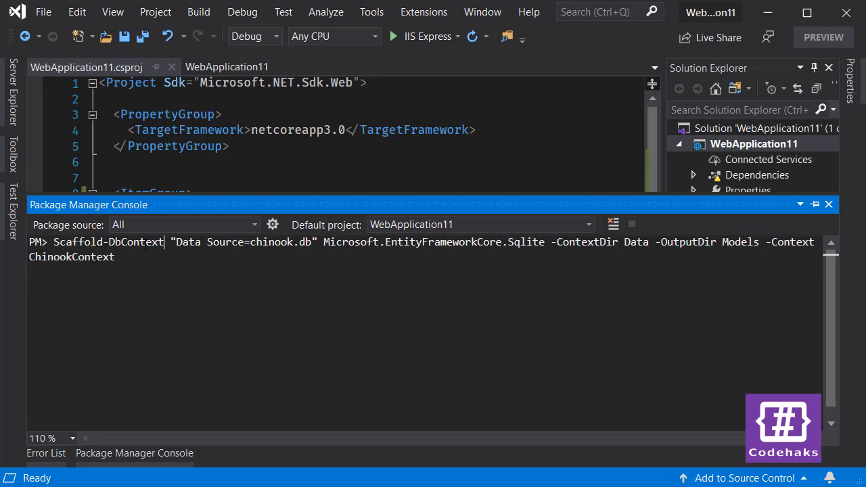
pyautogui.doubleClick(108, 241)
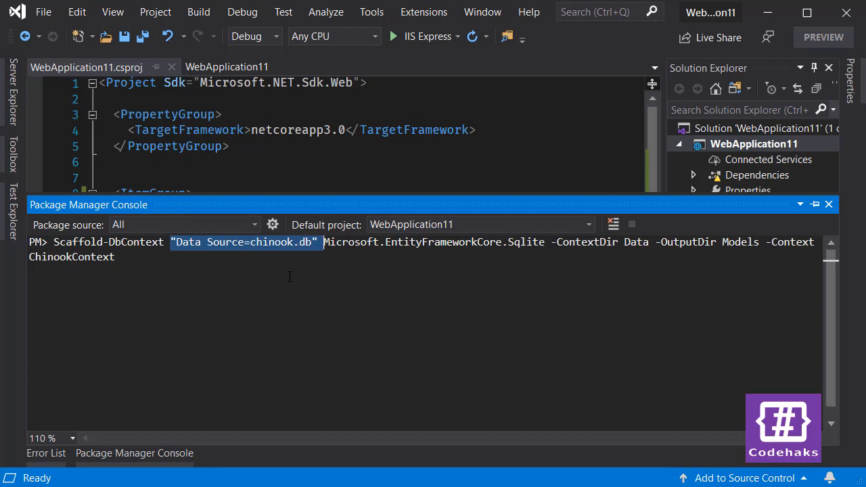
pyautogui.moveTo(287, 261)
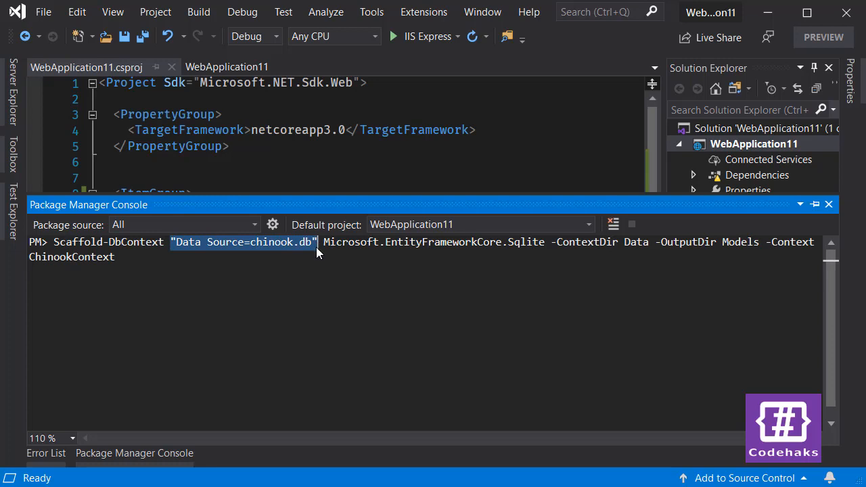
pyautogui.moveTo(248, 261)
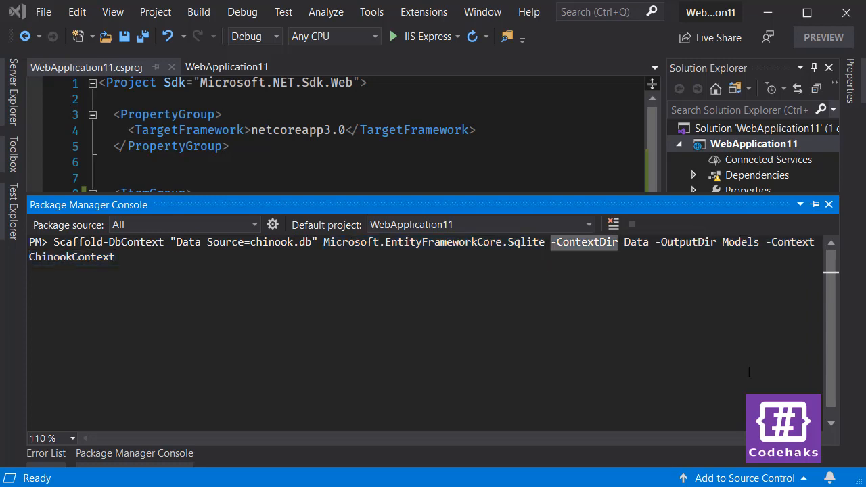
pyautogui.moveTo(613, 265)
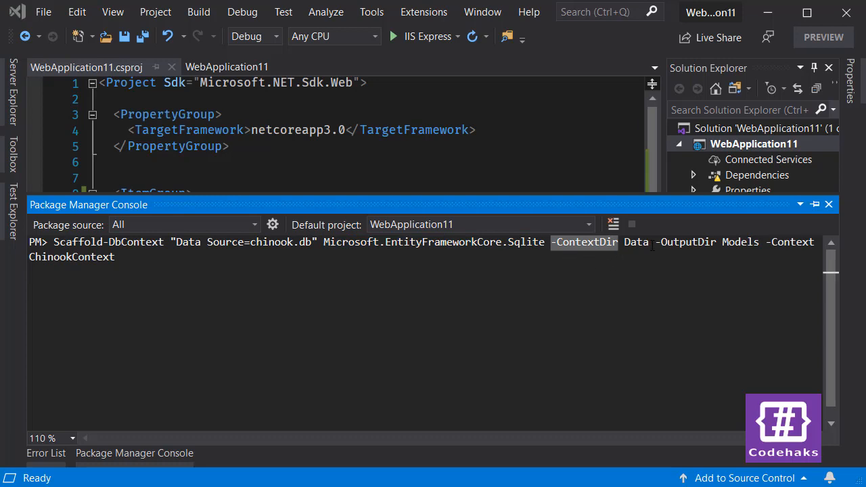
pyautogui.doubleClick(635, 241)
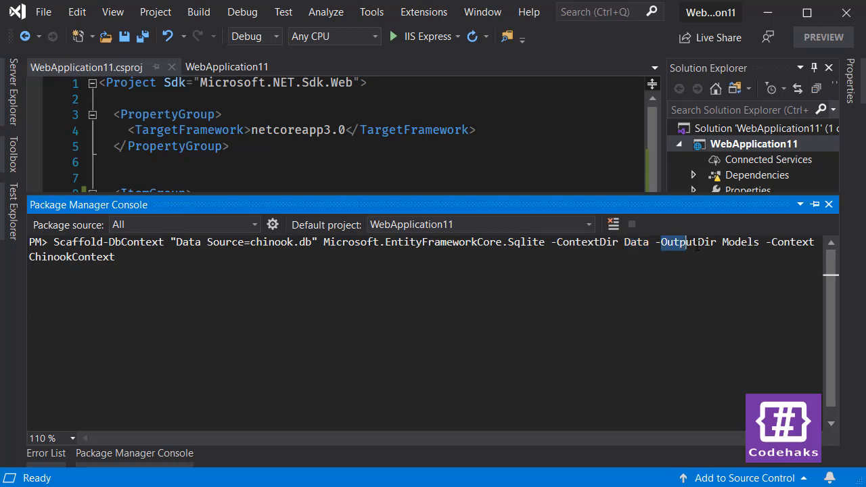
pyautogui.doubleClick(690, 242)
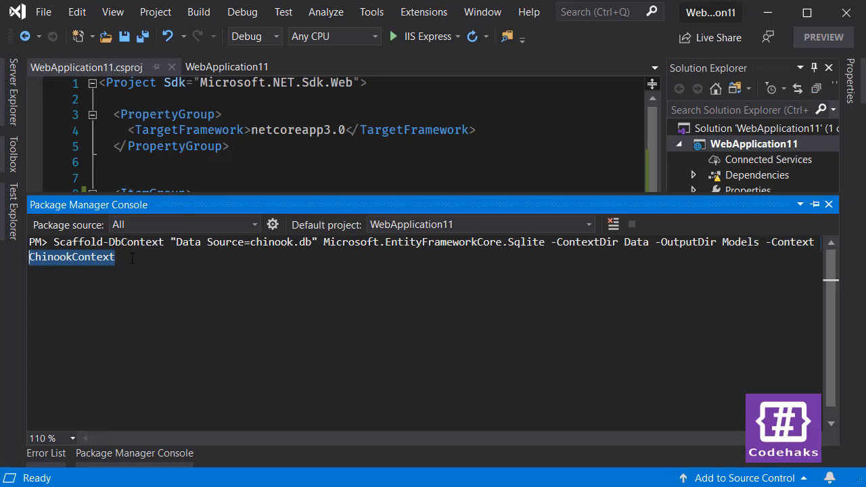
pyautogui.click(148, 256)
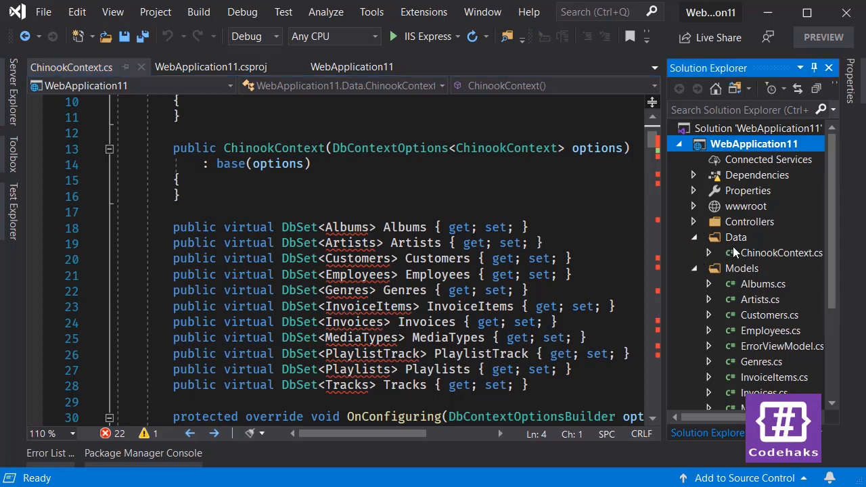
# Step: Import WebApplication11.Models in ChinookContext.cs to resolve the DbSet model types
pyautogui.click(782, 253)
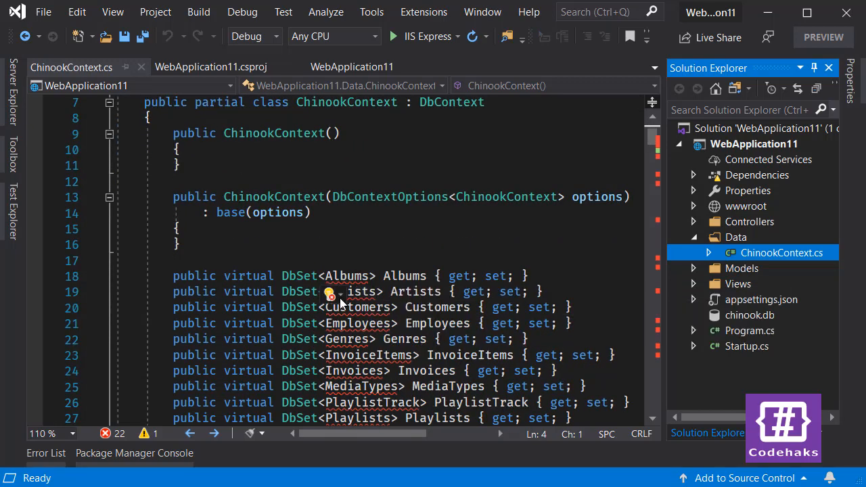
pyautogui.click(329, 293)
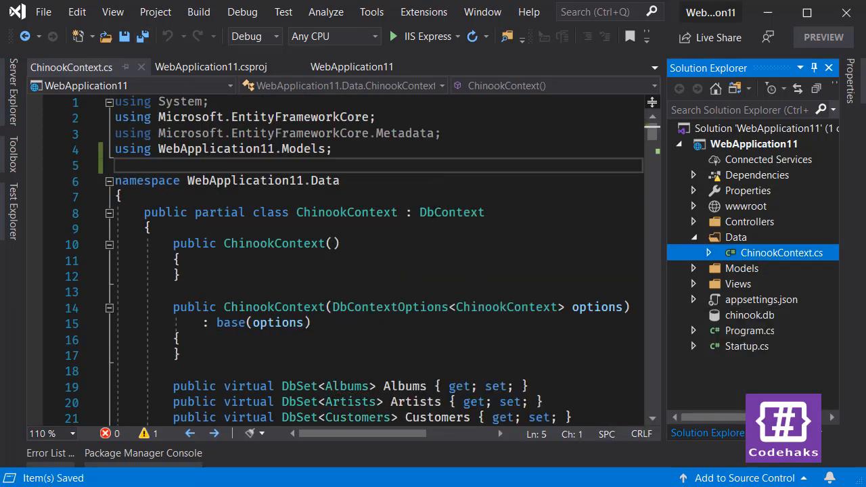
pyautogui.scroll(-3)
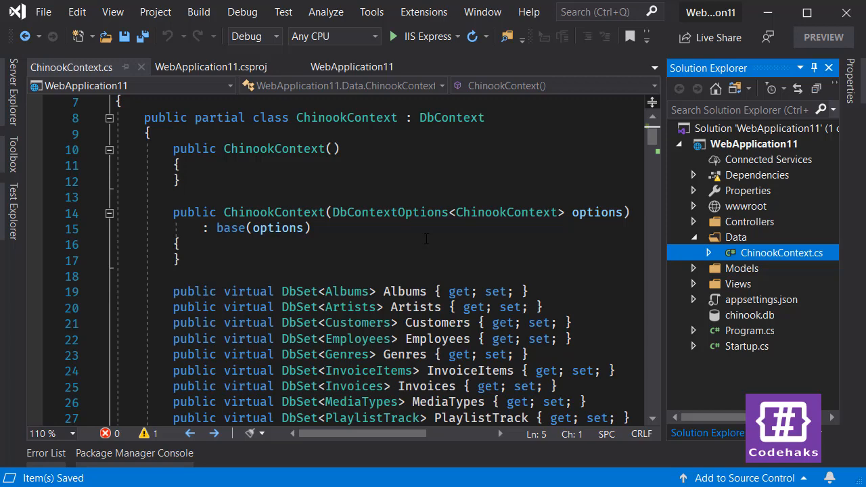
pyautogui.moveTo(748, 353)
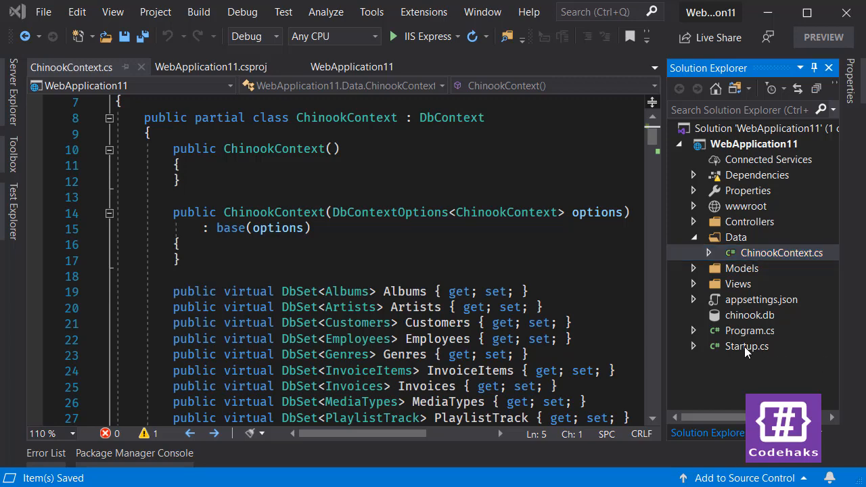
# Step: Register ChinookContext with UseSqlite on chinook.db in Startup.cs and save
pyautogui.doubleClick(747, 345)
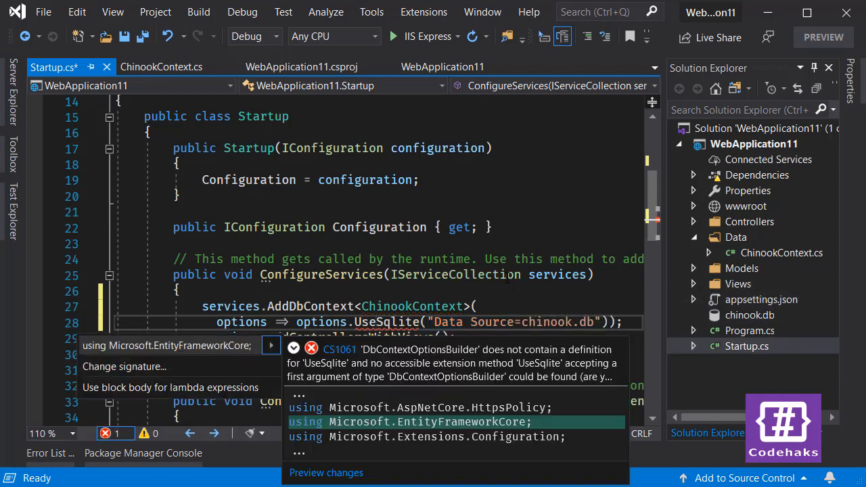
pyautogui.moveTo(144, 353)
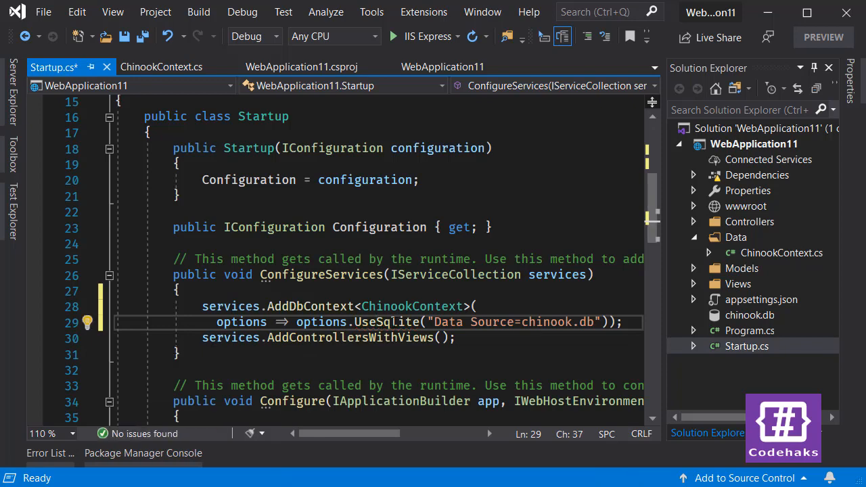
pyautogui.doubleClick(387, 322)
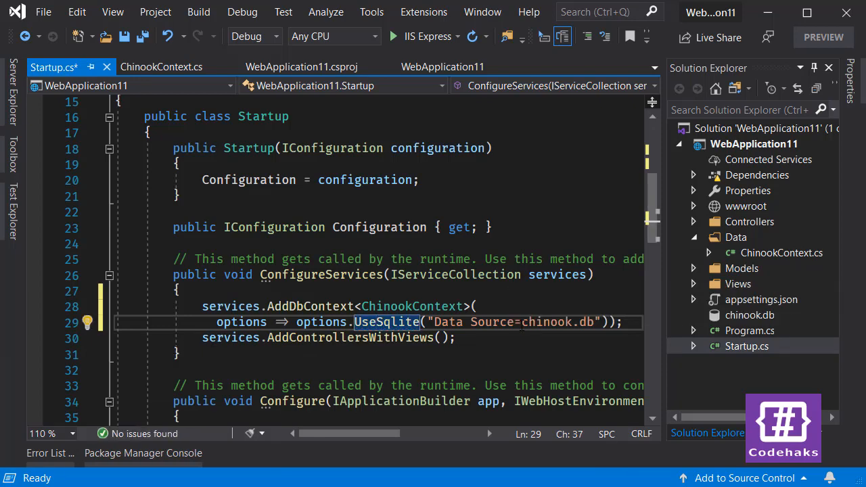
pyautogui.press('ctrl+s')
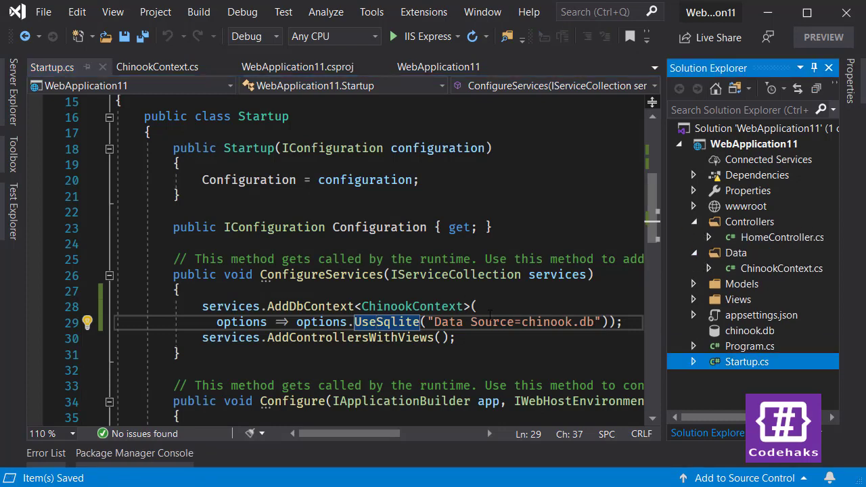
pyautogui.moveTo(749, 246)
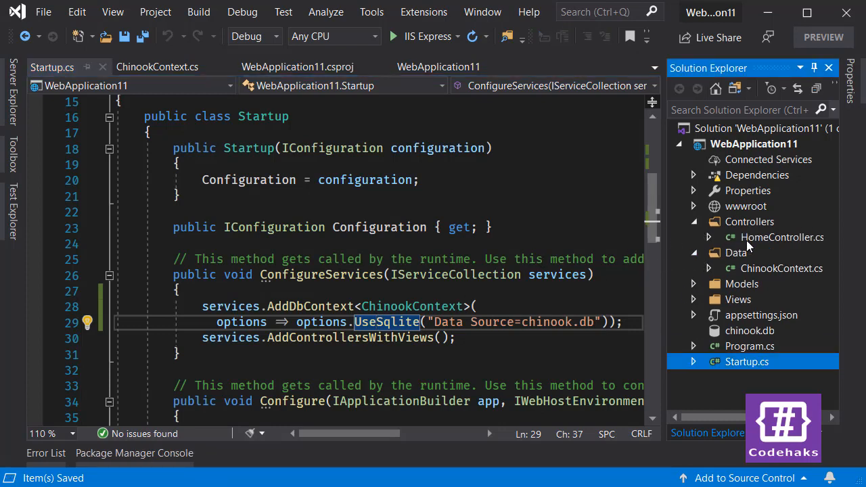
# Step: Add a private readonly ChinookContext _db field to HomeController
pyautogui.doubleClick(781, 237)
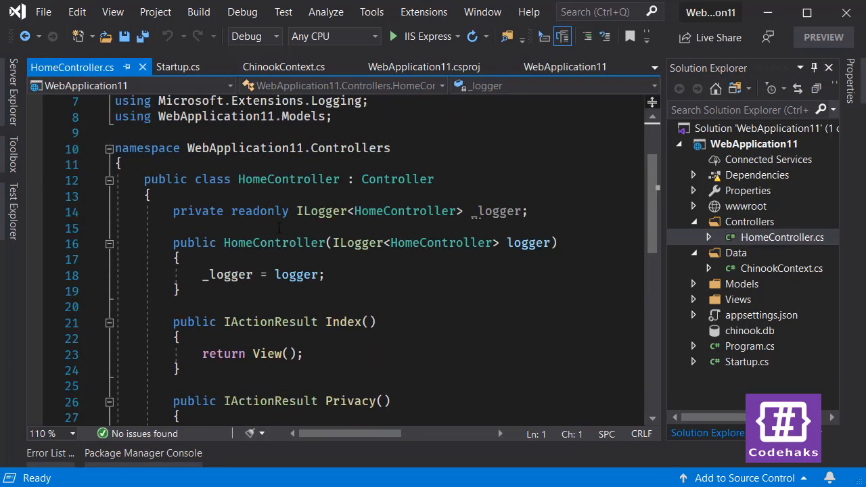
pyautogui.write('pr')
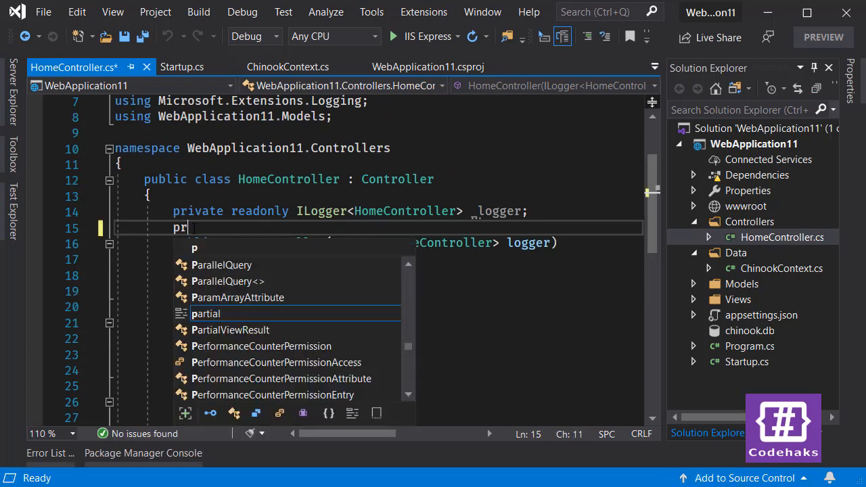
pyautogui.write('ivate readonly ChinookContext _db;')
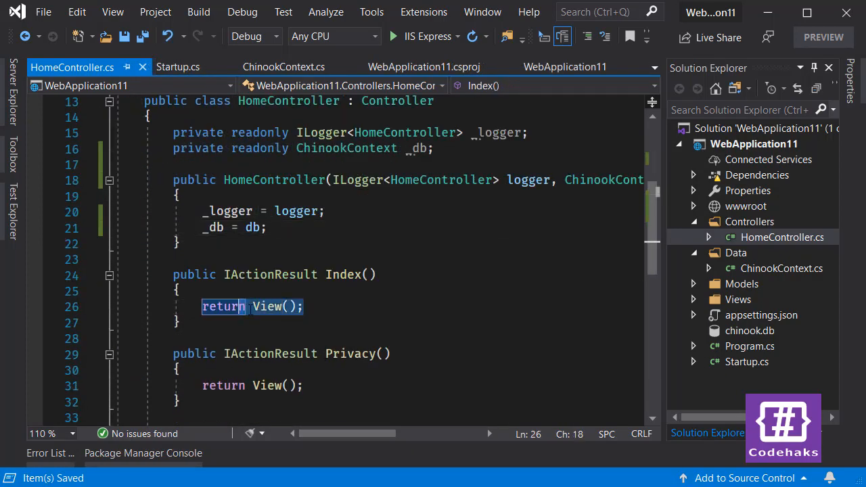
# Step: Make Index return Ok(_db.Albums) and start the app without debugging
pyautogui.write('Ok')
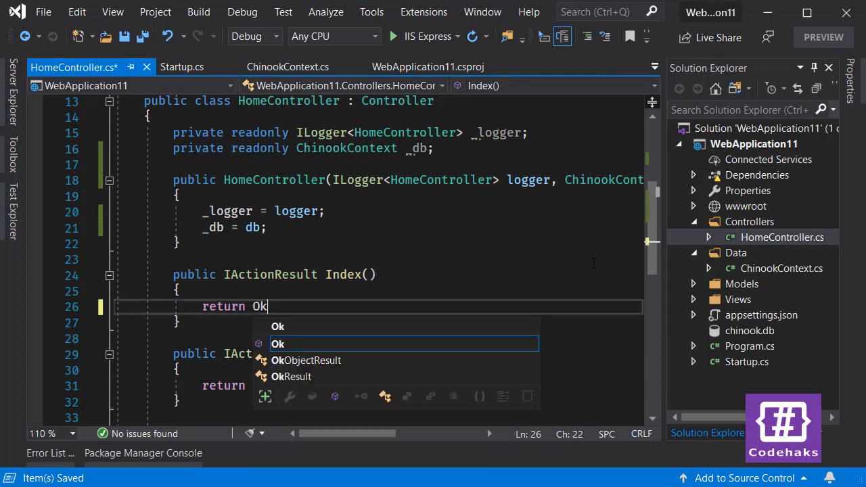
pyautogui.write('(_db.')
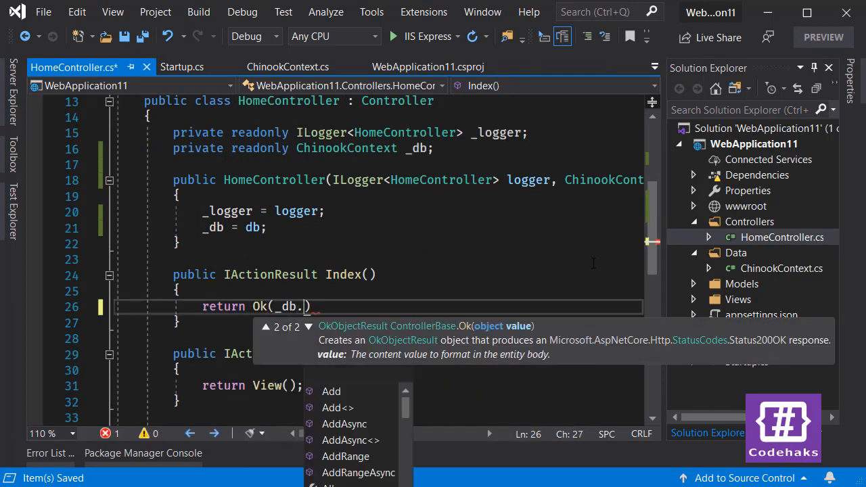
pyautogui.write('Albums);')
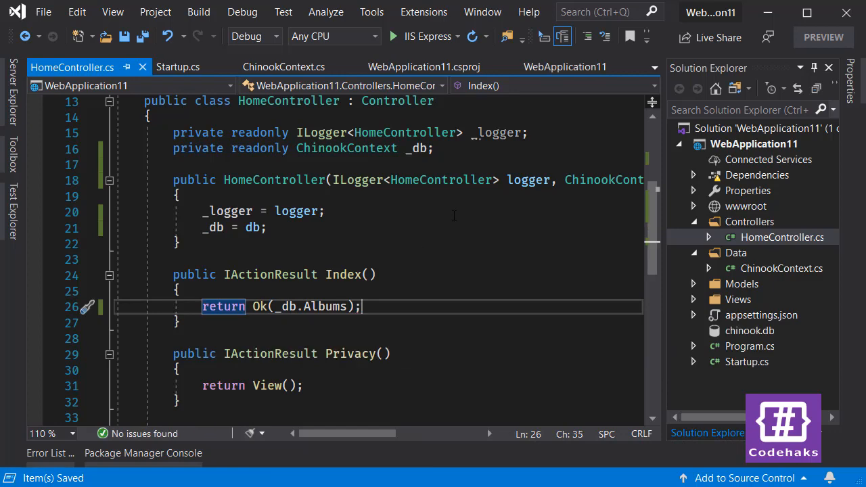
pyautogui.moveTo(242, 12)
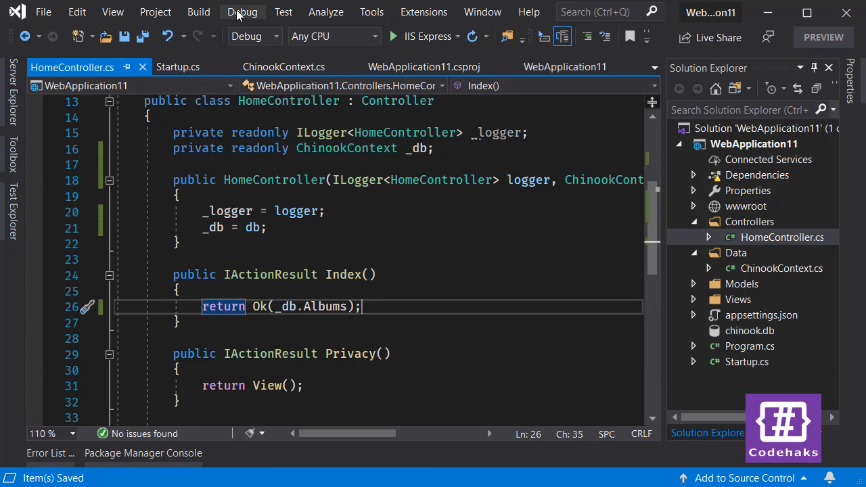
pyautogui.click(242, 13)
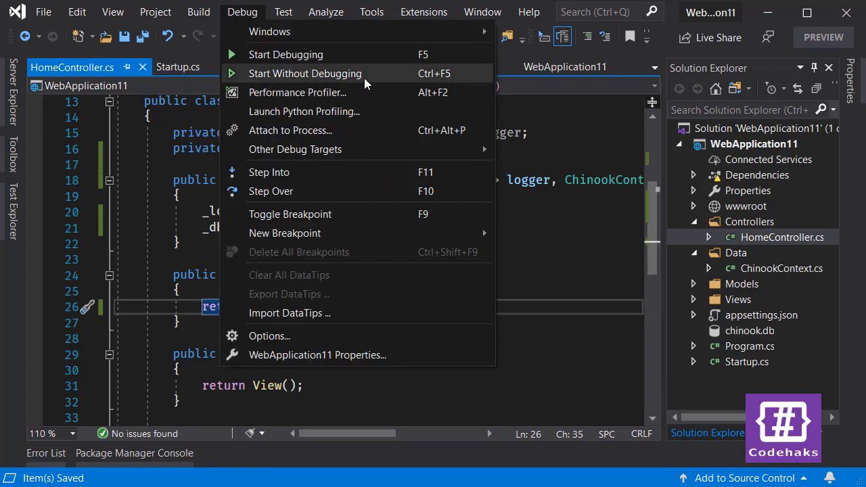
pyautogui.click(305, 73)
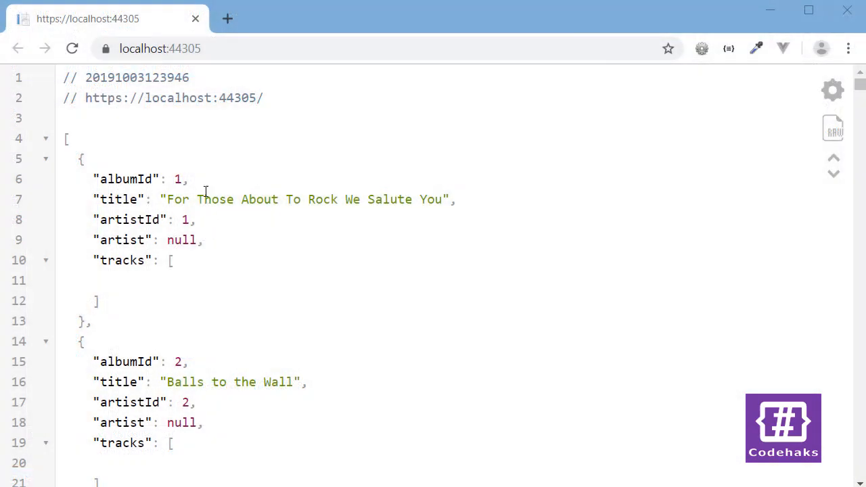
pyautogui.moveTo(255, 223)
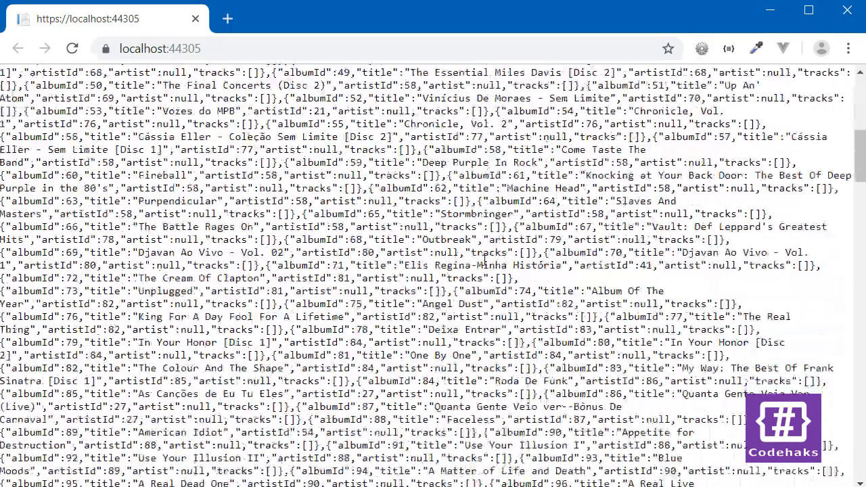
# Step: Scroll through the raw JSON album records in Chrome
pyautogui.scroll(-3)
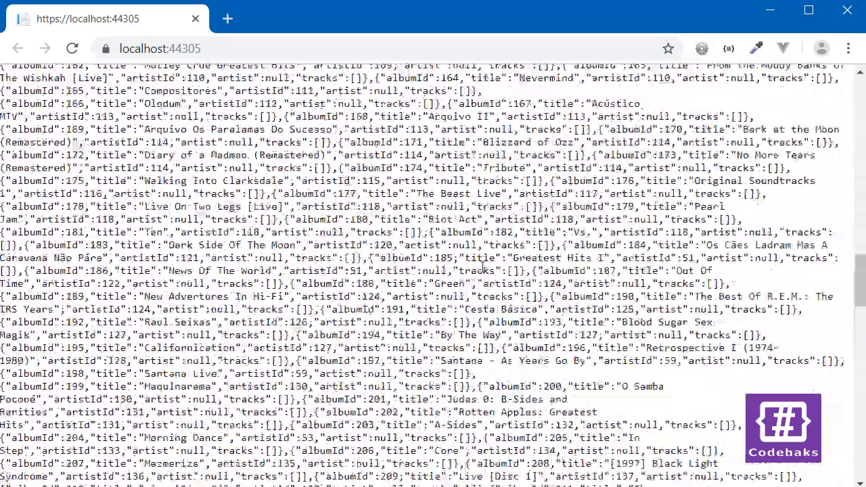
pyautogui.scroll(3)
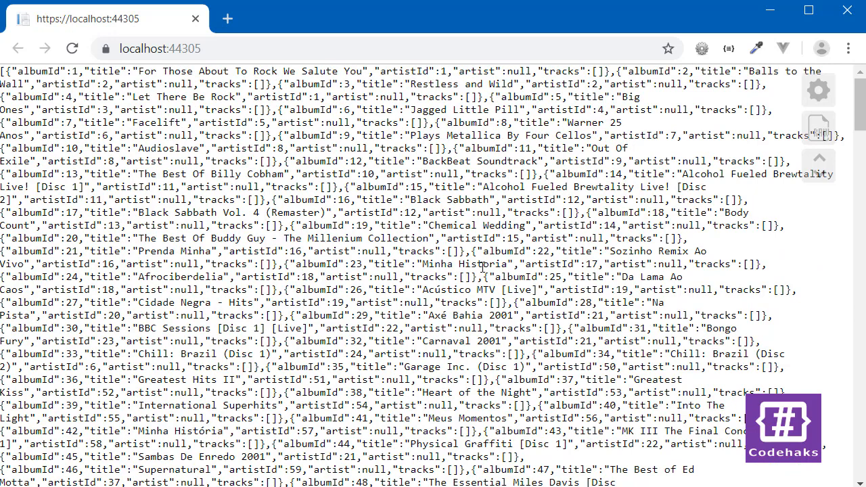